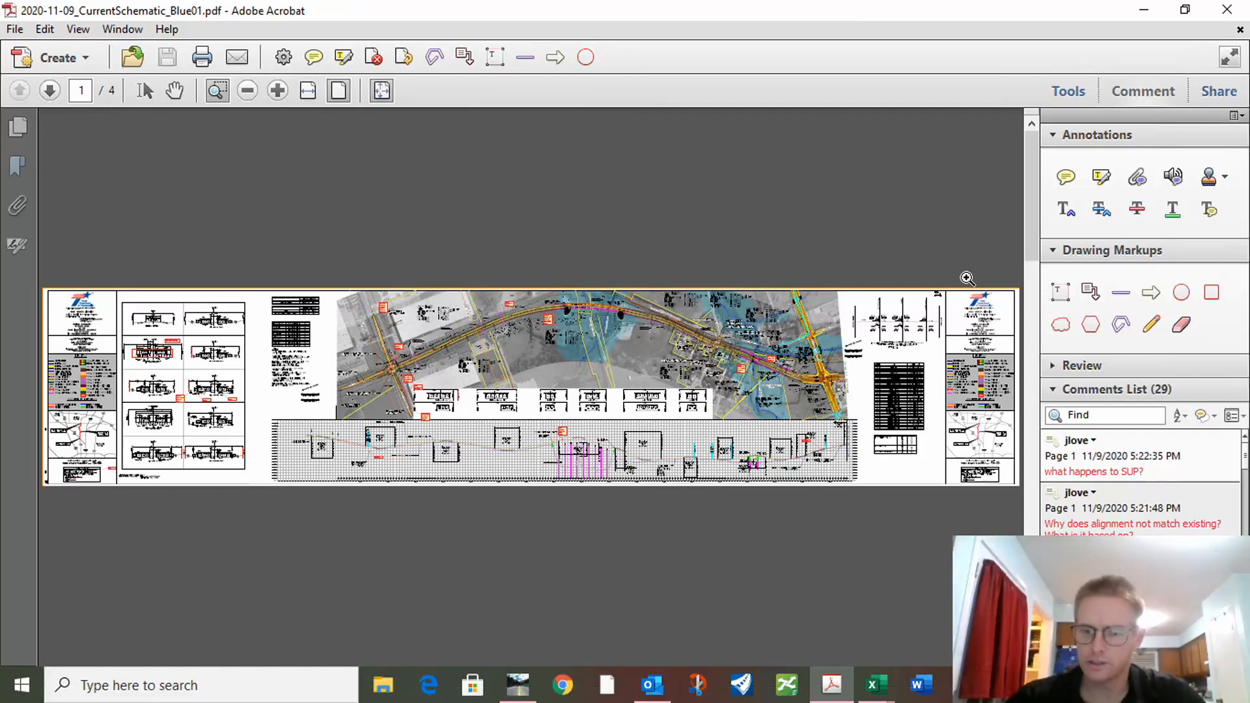
{"action": "mouse_move", "coordinate": [942, 207]}
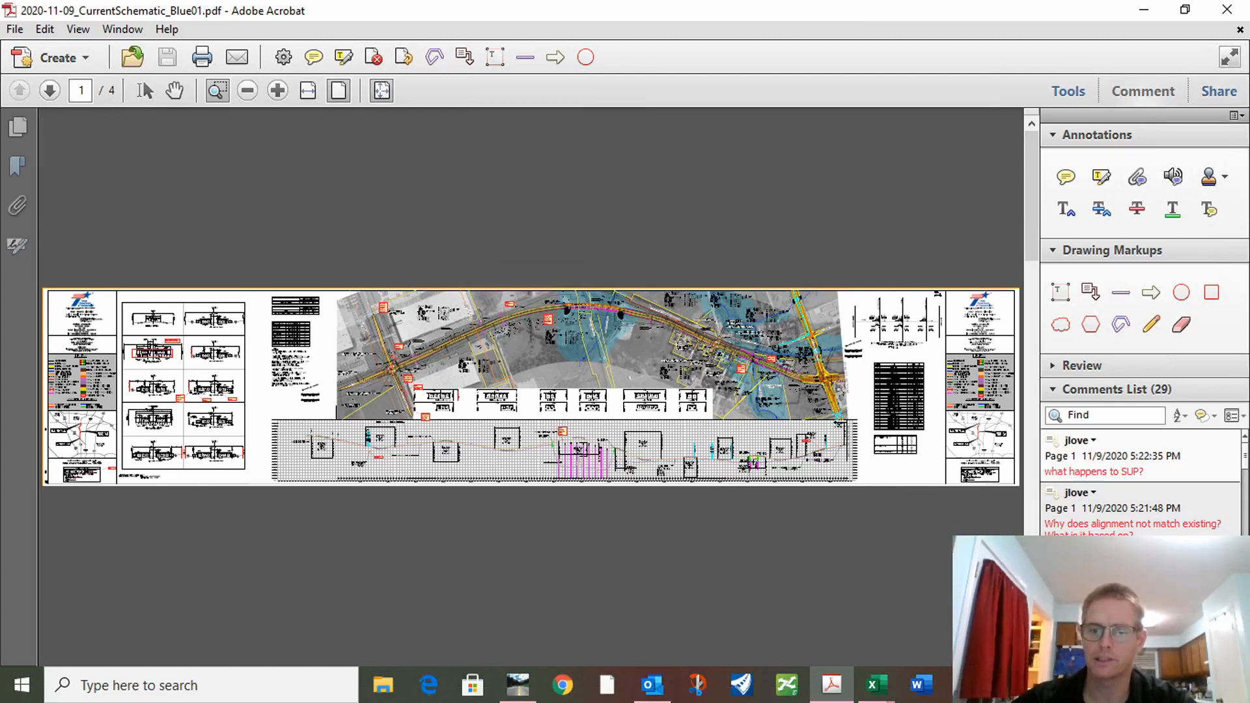
- Export all 29 review comments to an Acrobat FDF data file on the Desktop
{"action": "left_click", "coordinate": [1241, 415]}
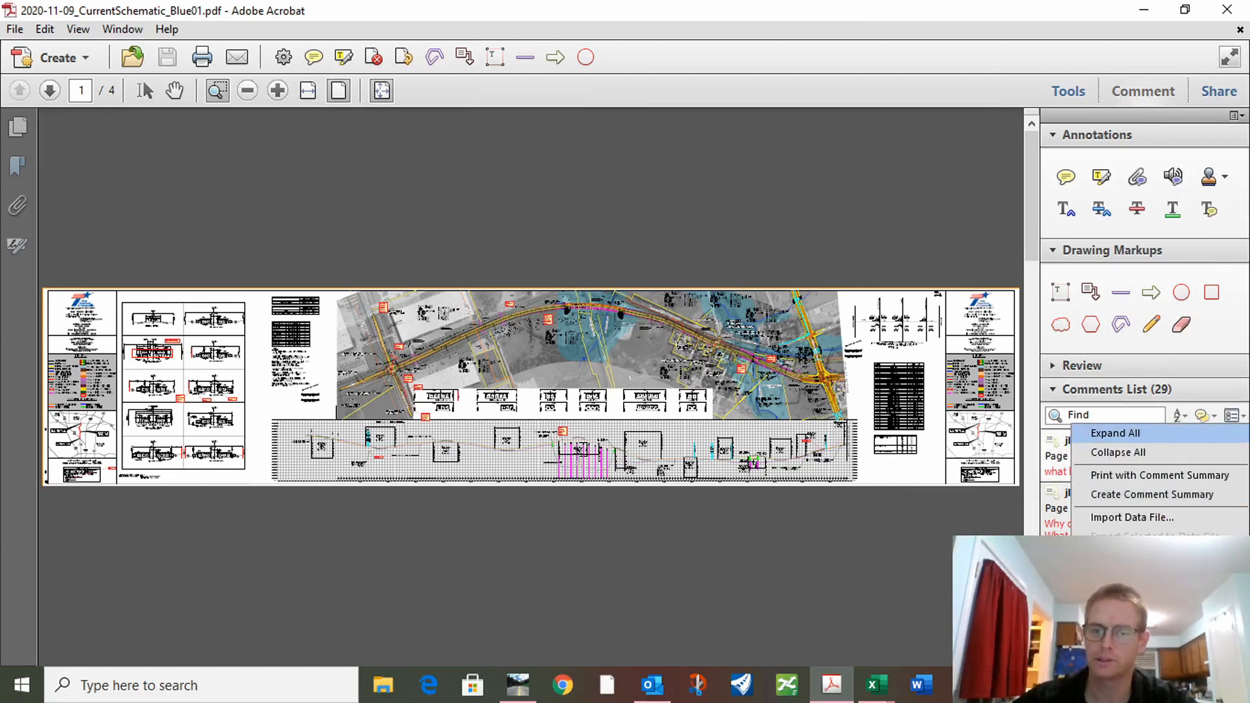
{"action": "left_click", "coordinate": [1152, 534]}
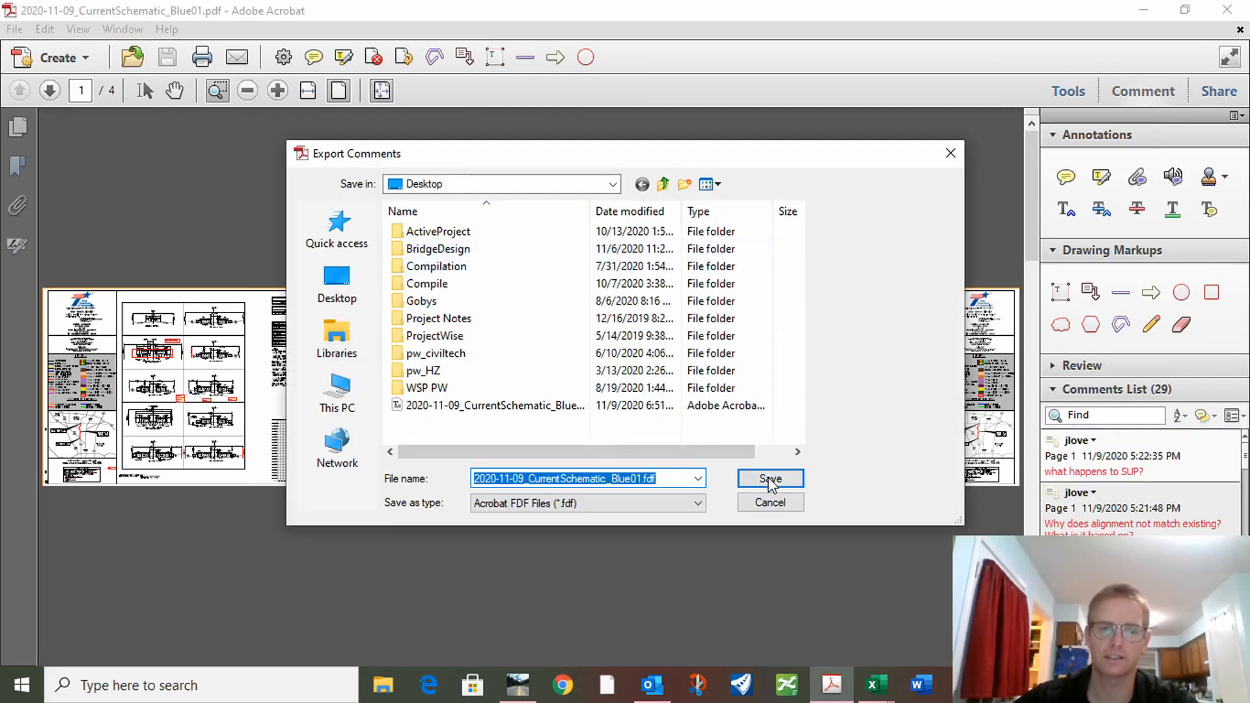
{"action": "mouse_move", "coordinate": [649, 492]}
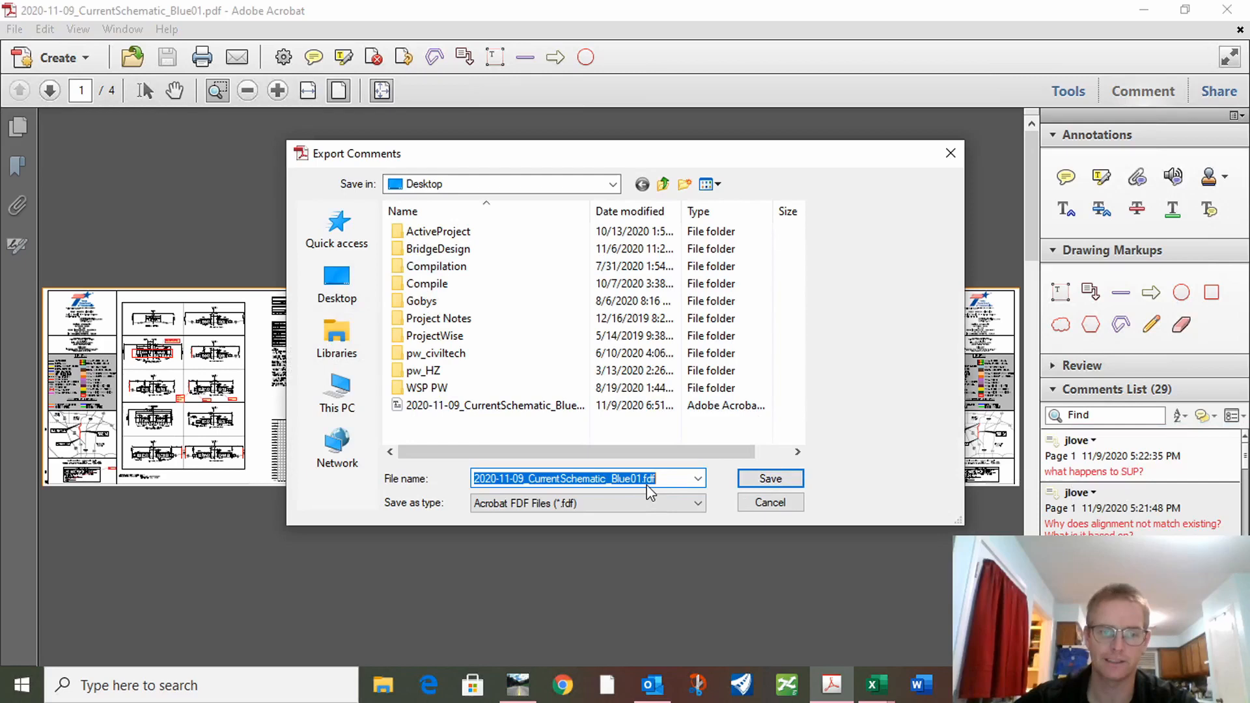
{"action": "mouse_move", "coordinate": [769, 477]}
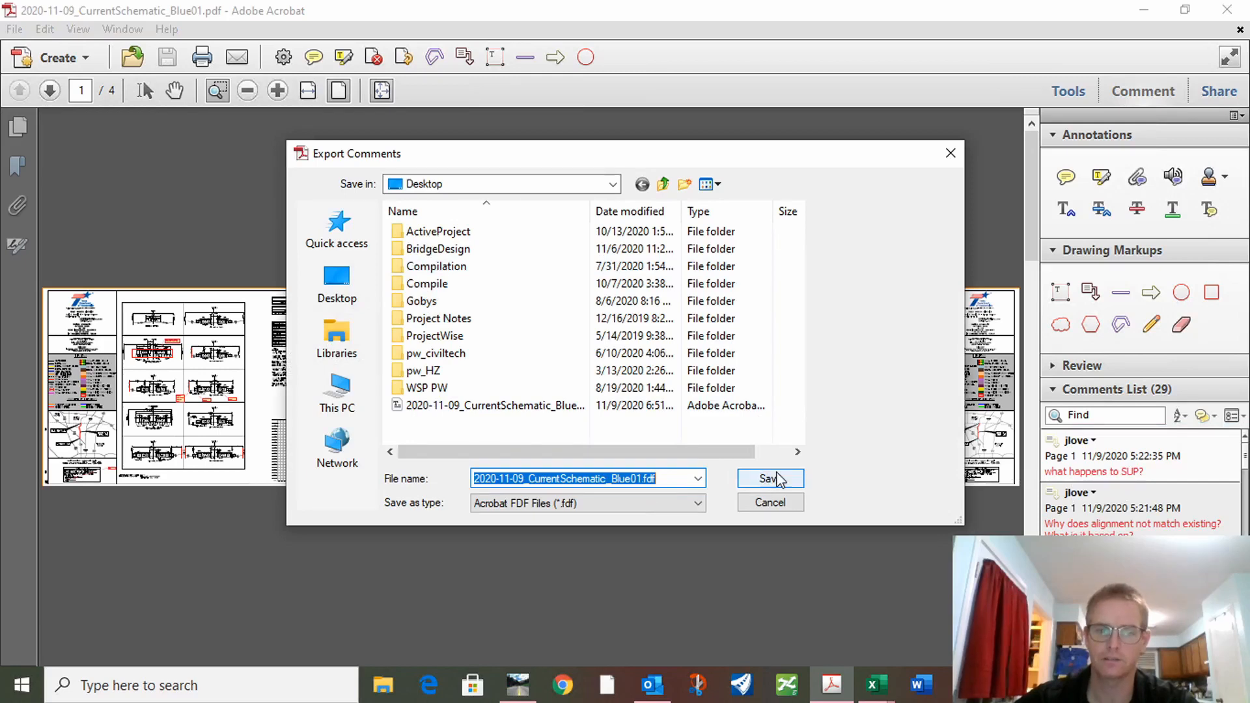
{"action": "left_click", "coordinate": [767, 477]}
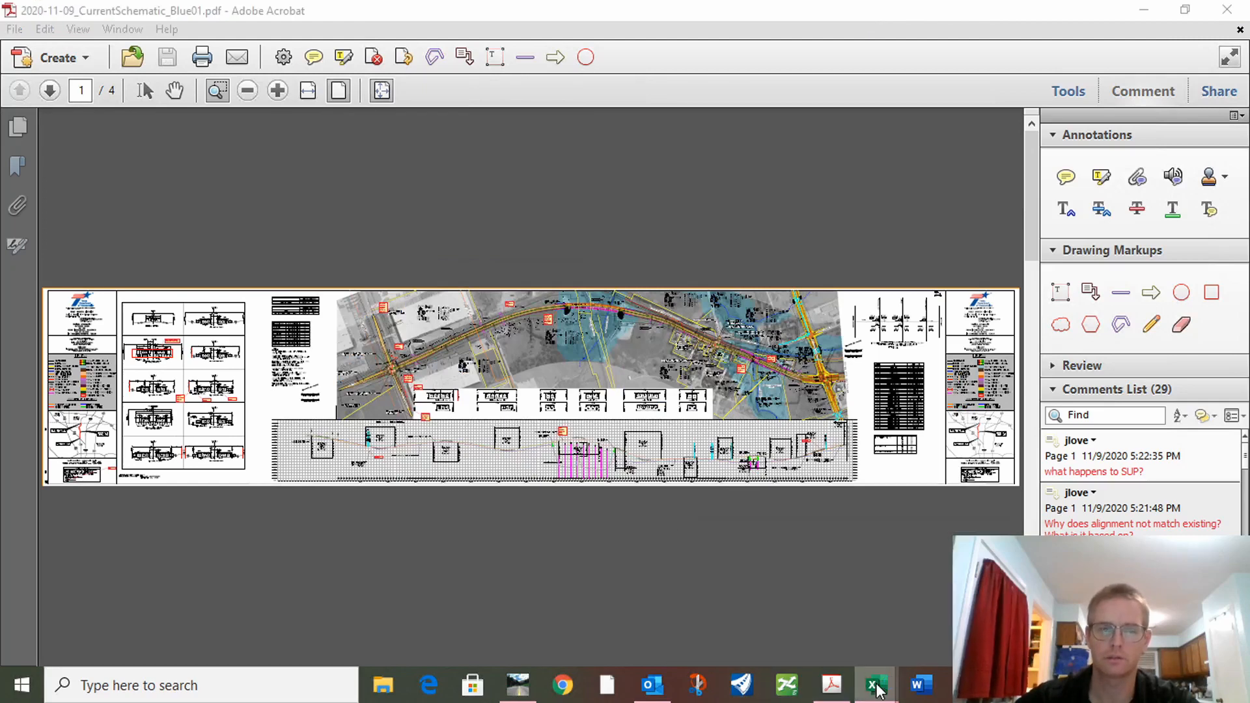
- Switch to the blank Excel workbook and browse the computer for a file to open
{"action": "left_click", "coordinate": [875, 685]}
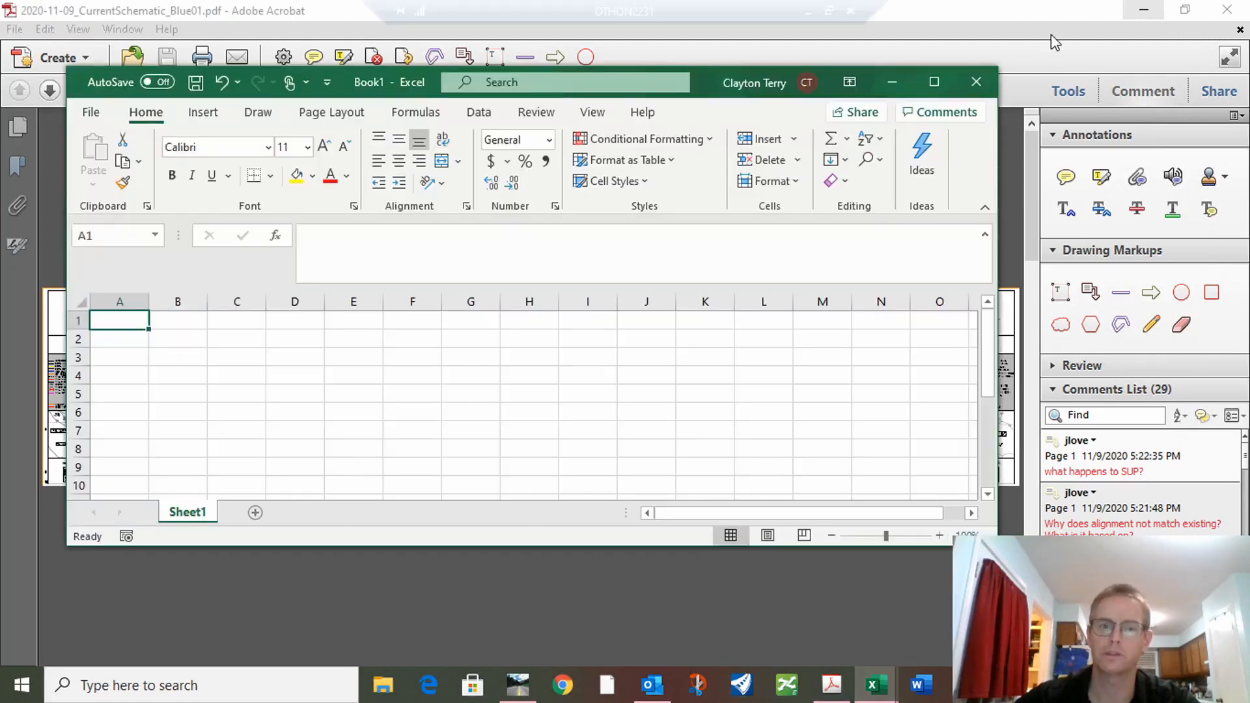
{"action": "left_click", "coordinate": [92, 112]}
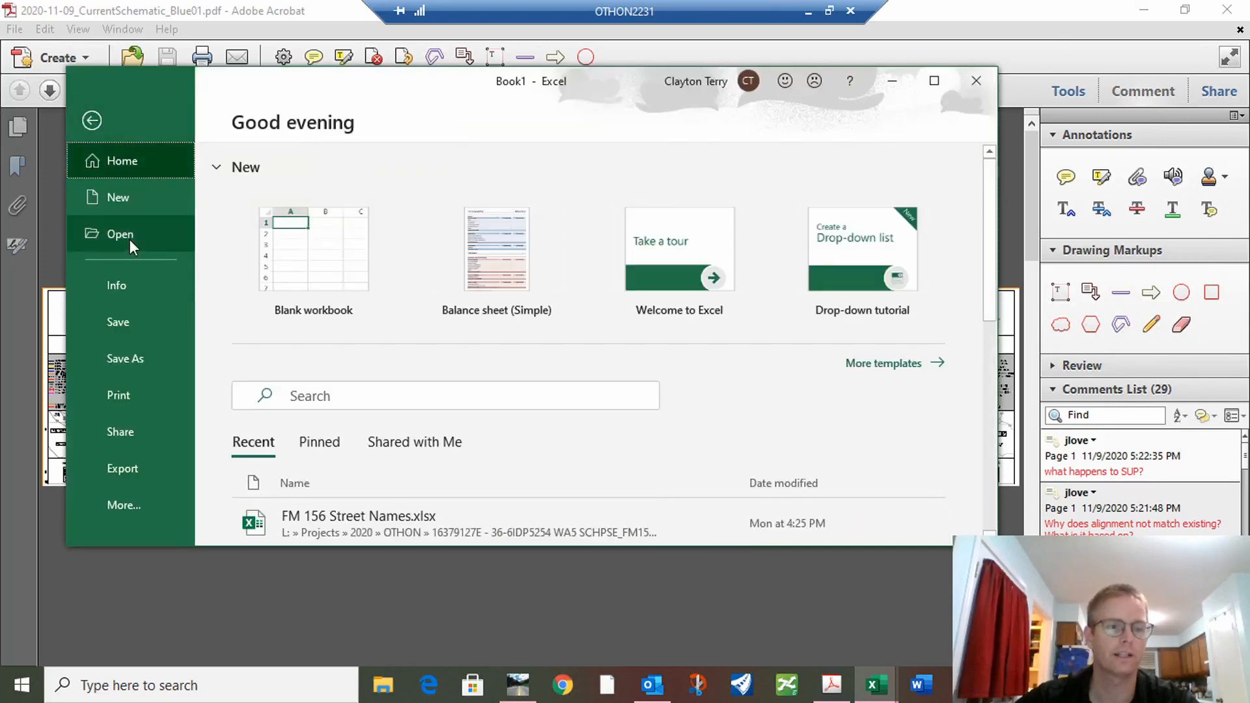
{"action": "left_click", "coordinate": [119, 233]}
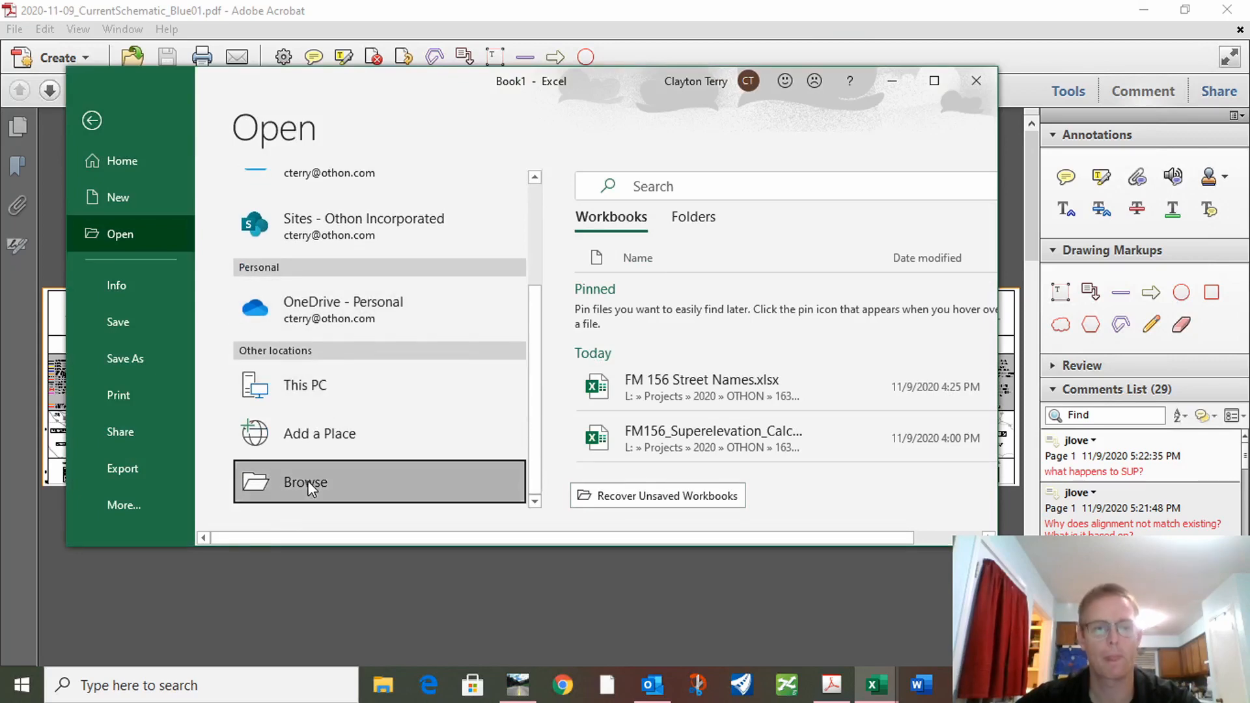
{"action": "left_click", "coordinate": [305, 482]}
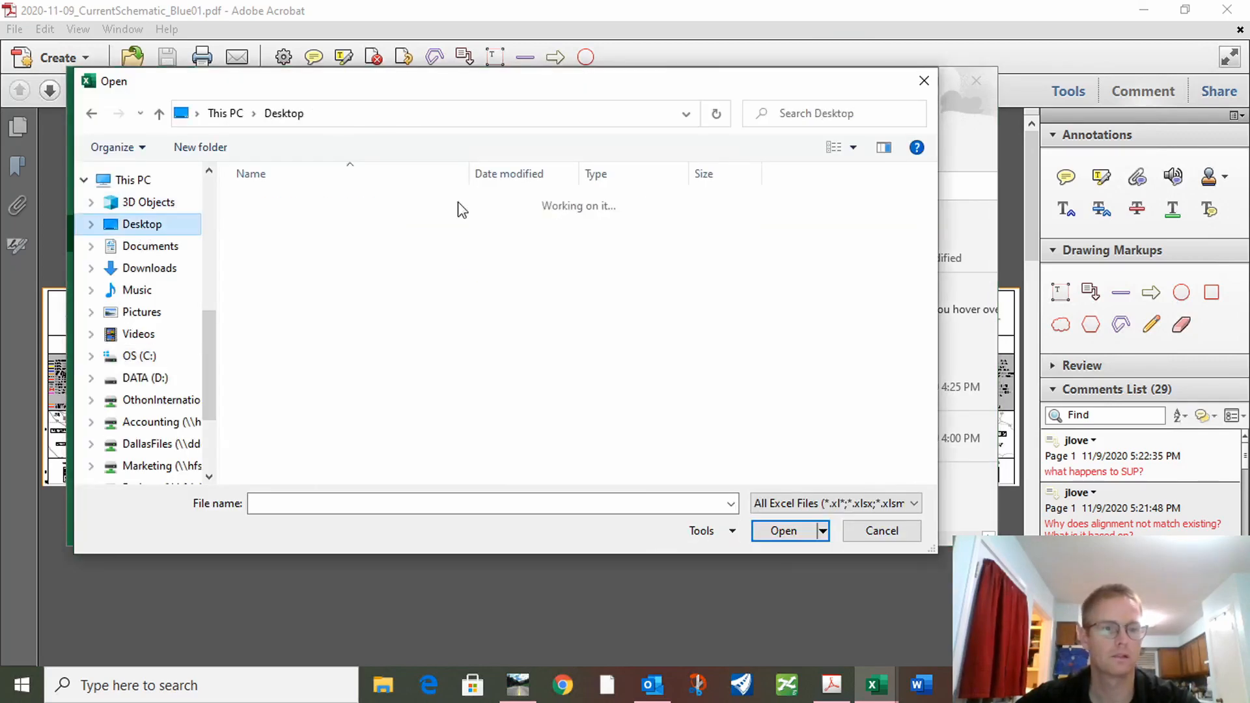
{"action": "left_click", "coordinate": [303, 431]}
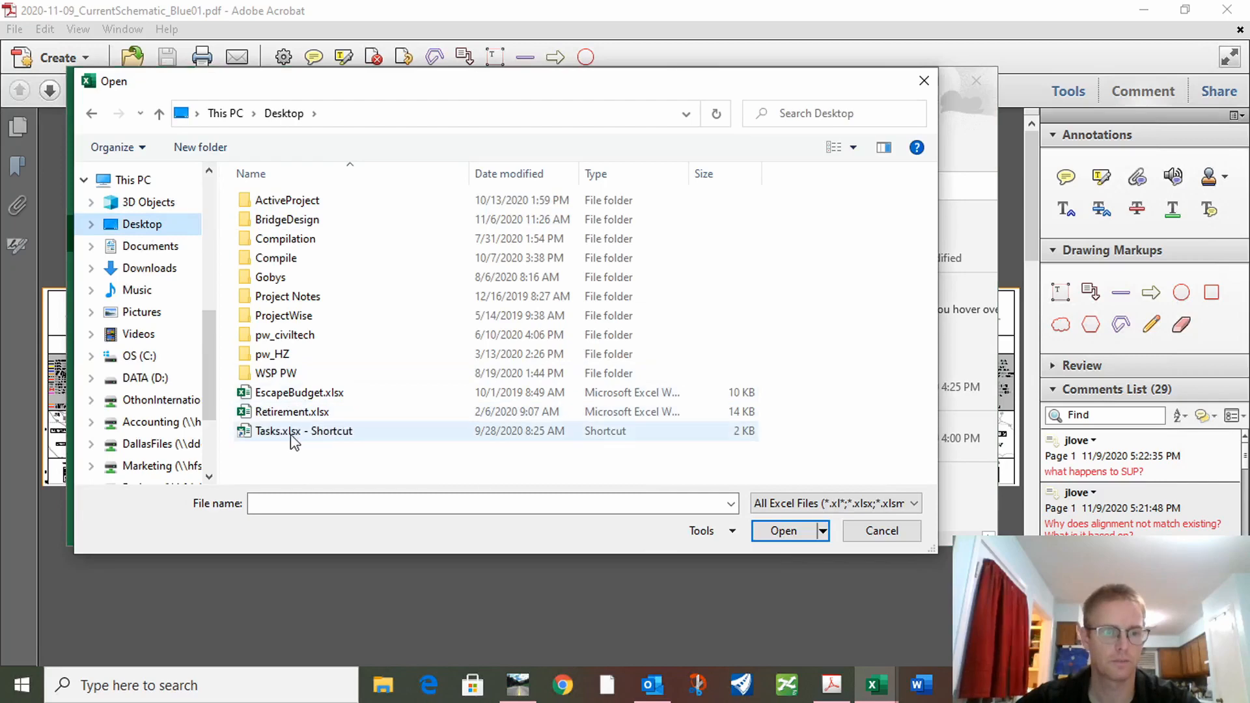
- Show All Files (*.*) and choose 2020-11-09_CurrentSchematic_Blue01.fdf from the Desktop
{"action": "left_click", "coordinate": [914, 503]}
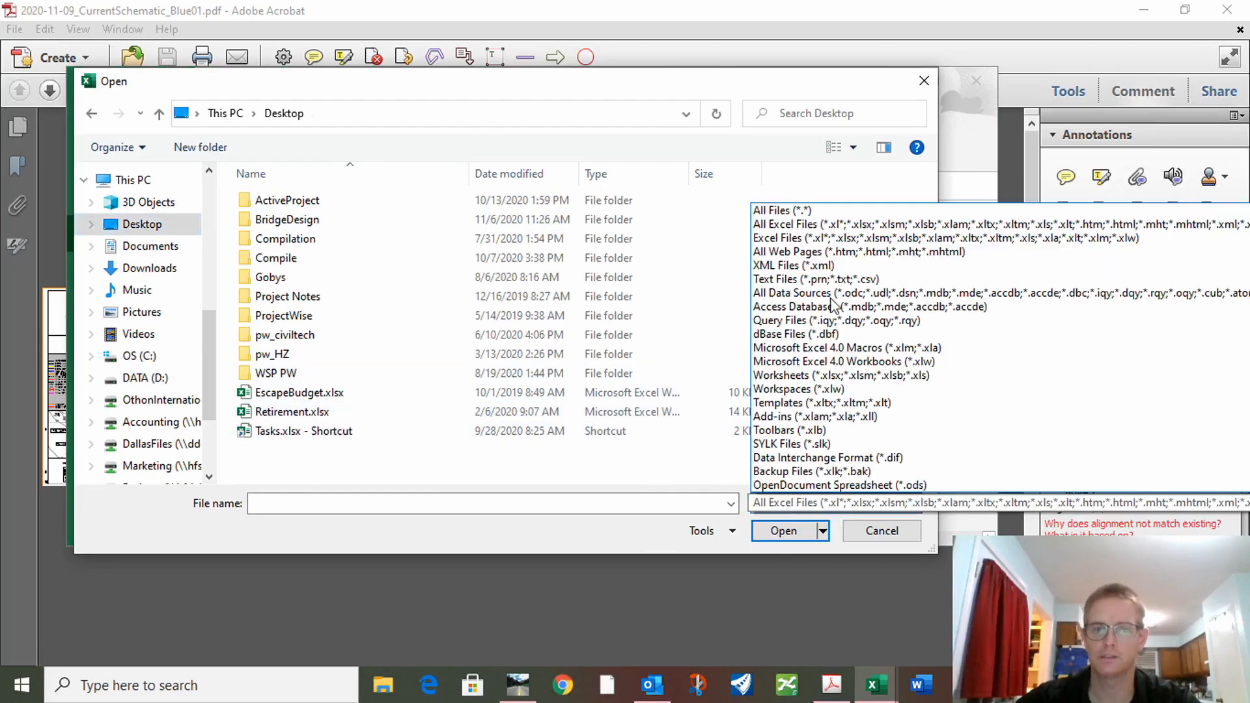
{"action": "left_click", "coordinate": [784, 210]}
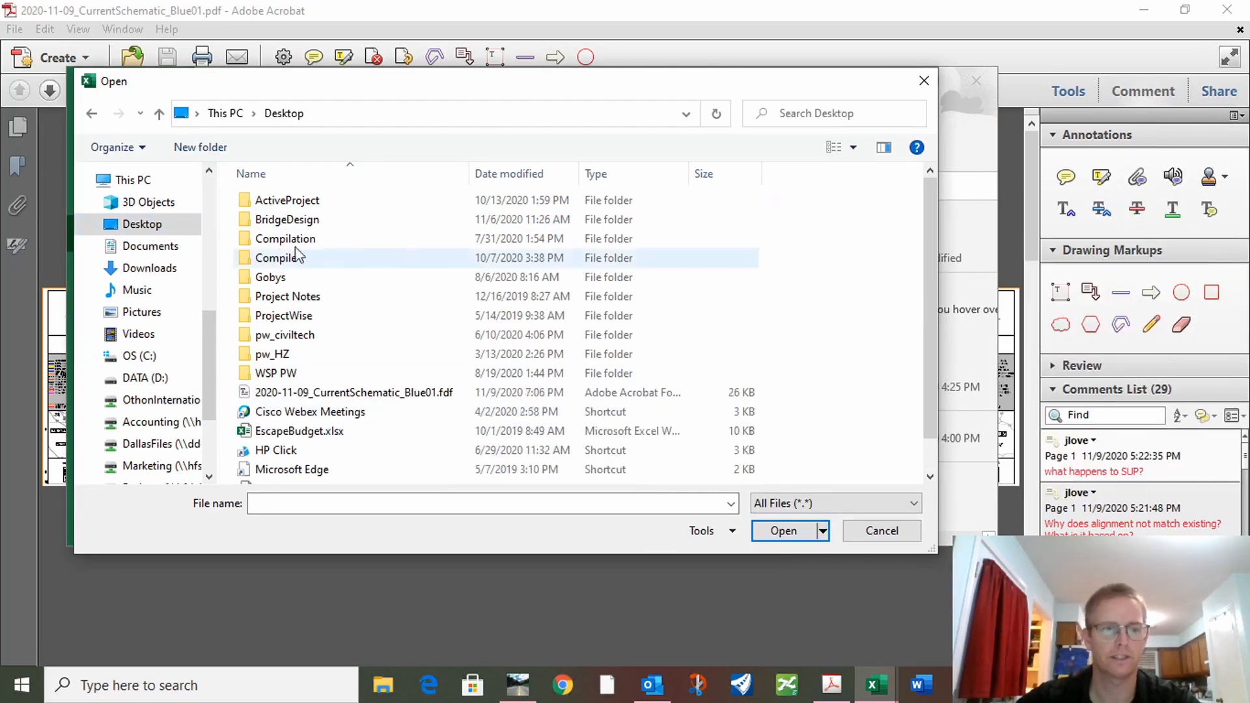
{"action": "scroll", "scroll_direction": "down", "scroll_amount": 3}
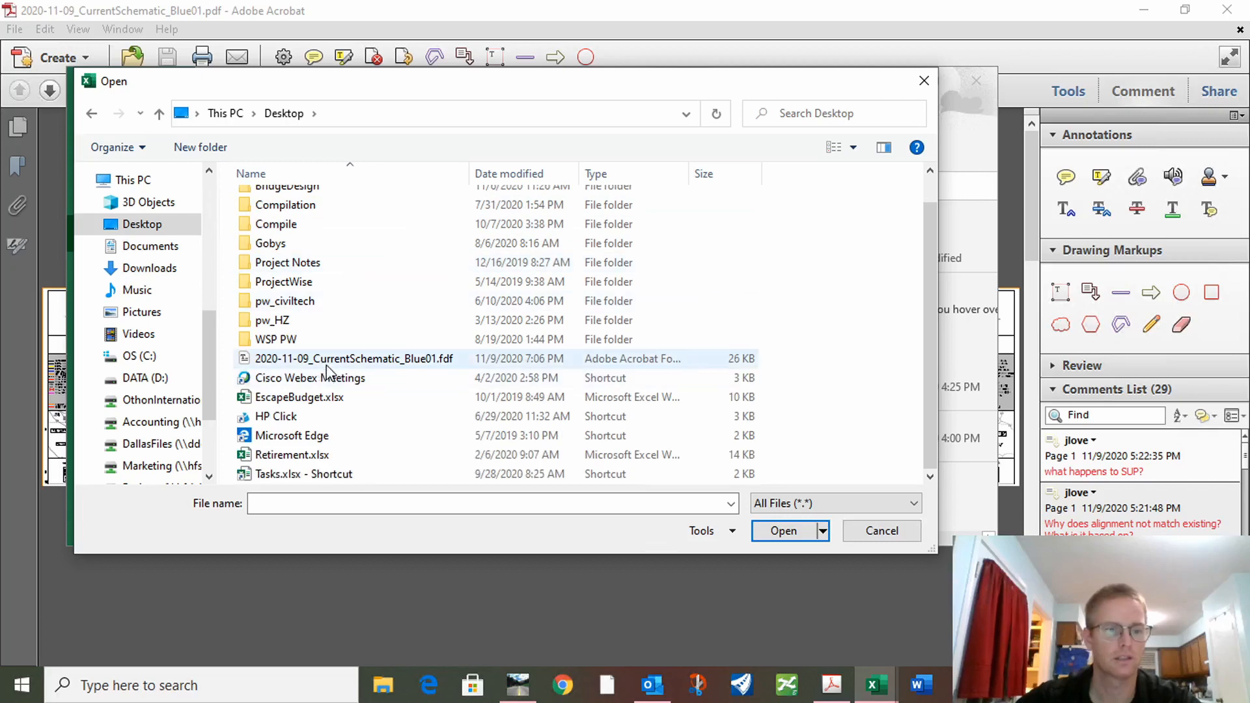
{"action": "left_click", "coordinate": [782, 531]}
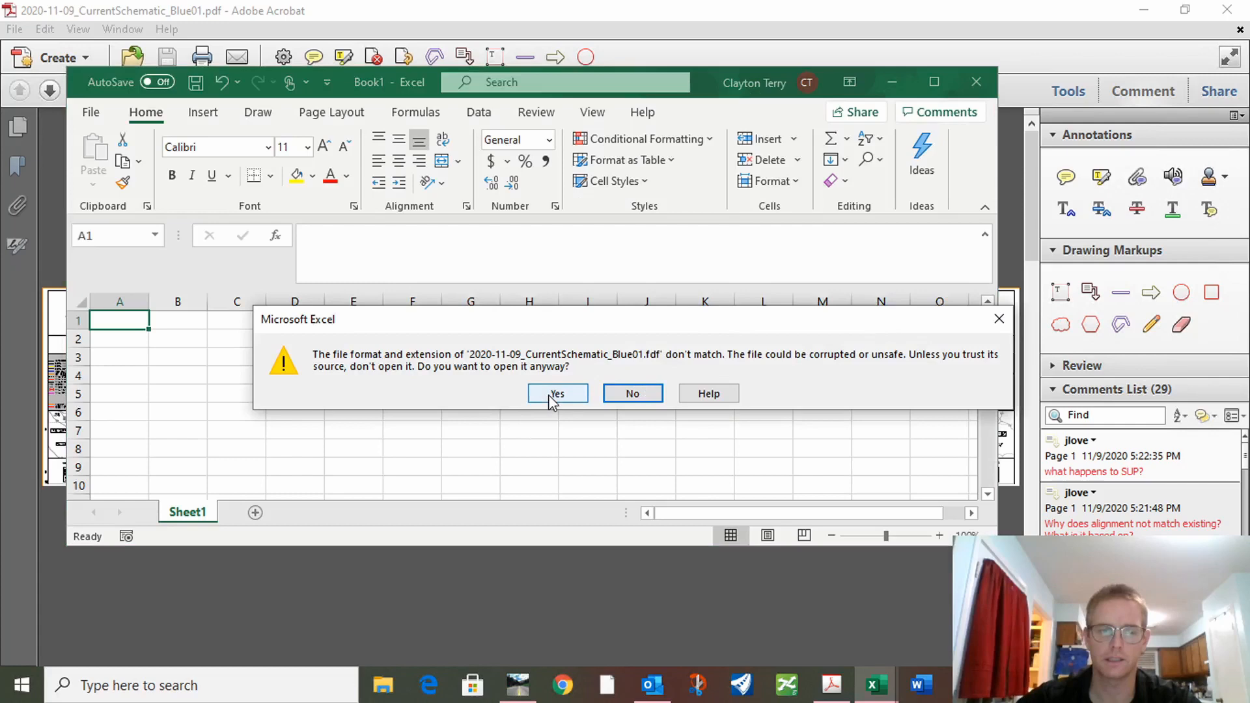
- Confirm opening the mismatched FDF file and clear the FDF header text from cell A1
{"action": "left_click", "coordinate": [556, 393]}
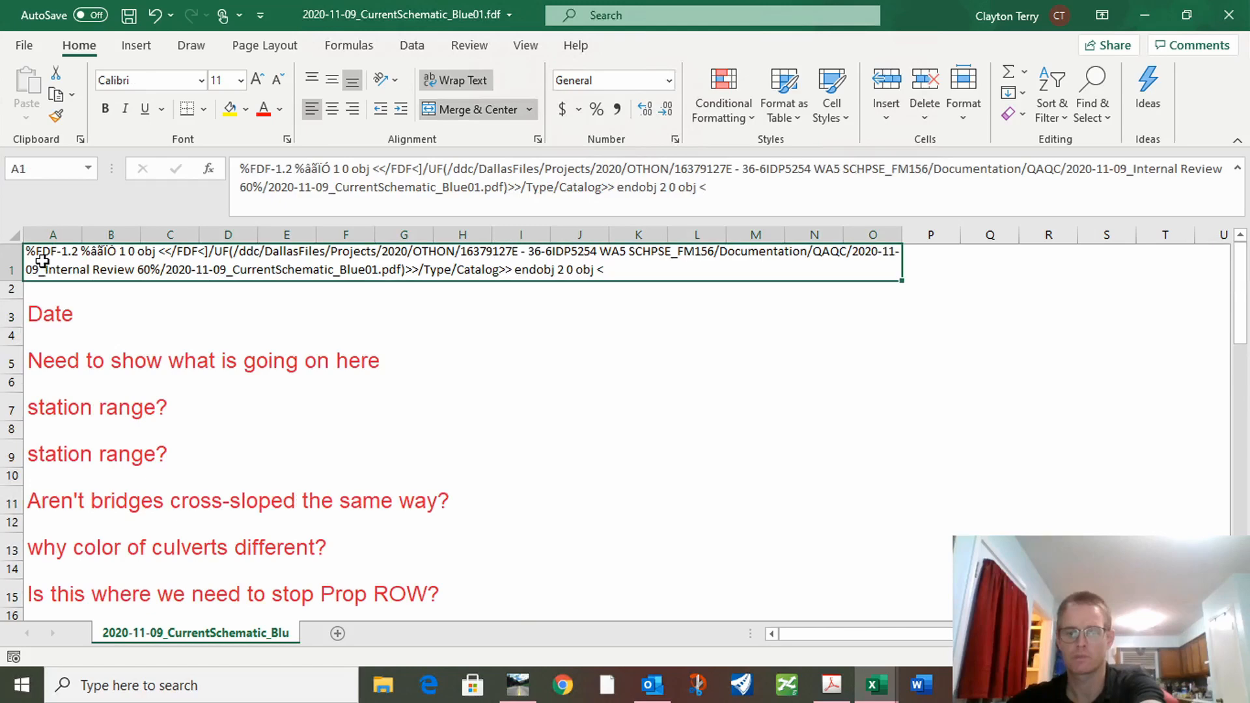
{"action": "left_click", "coordinate": [345, 336]}
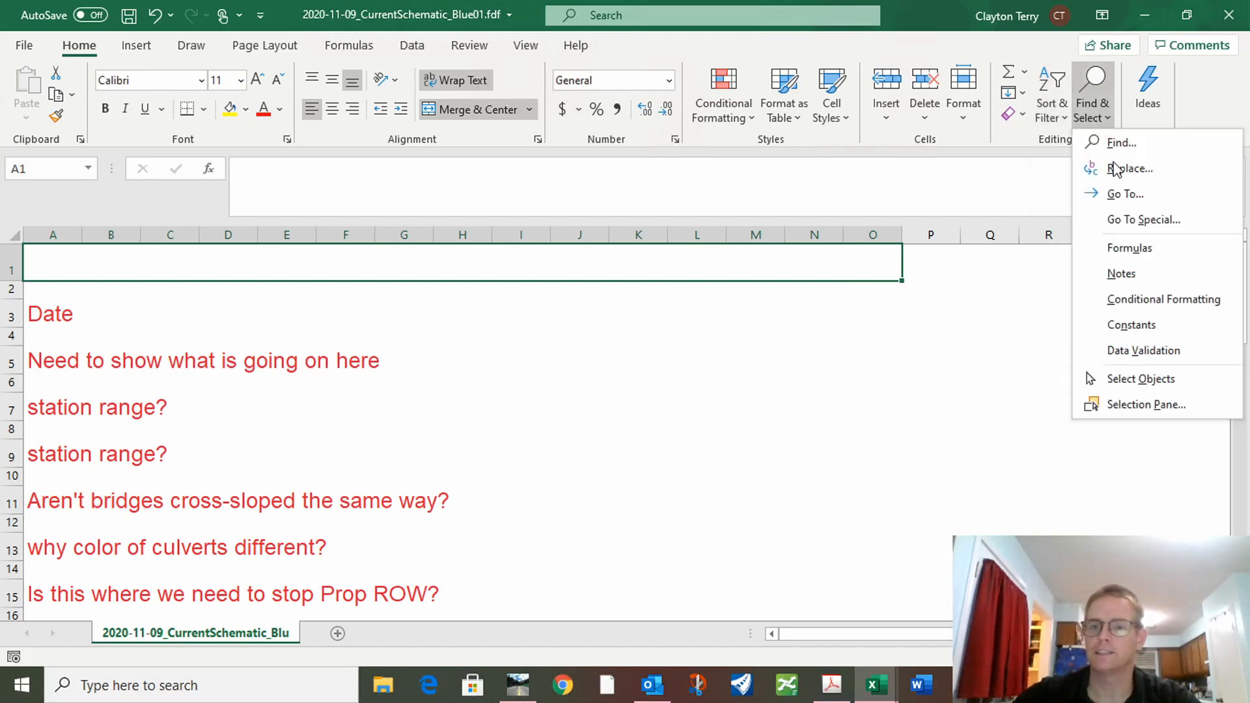
- Select the blank cells via Go To Special, then widen column A to fit each comment
{"action": "left_click", "coordinate": [1141, 219]}
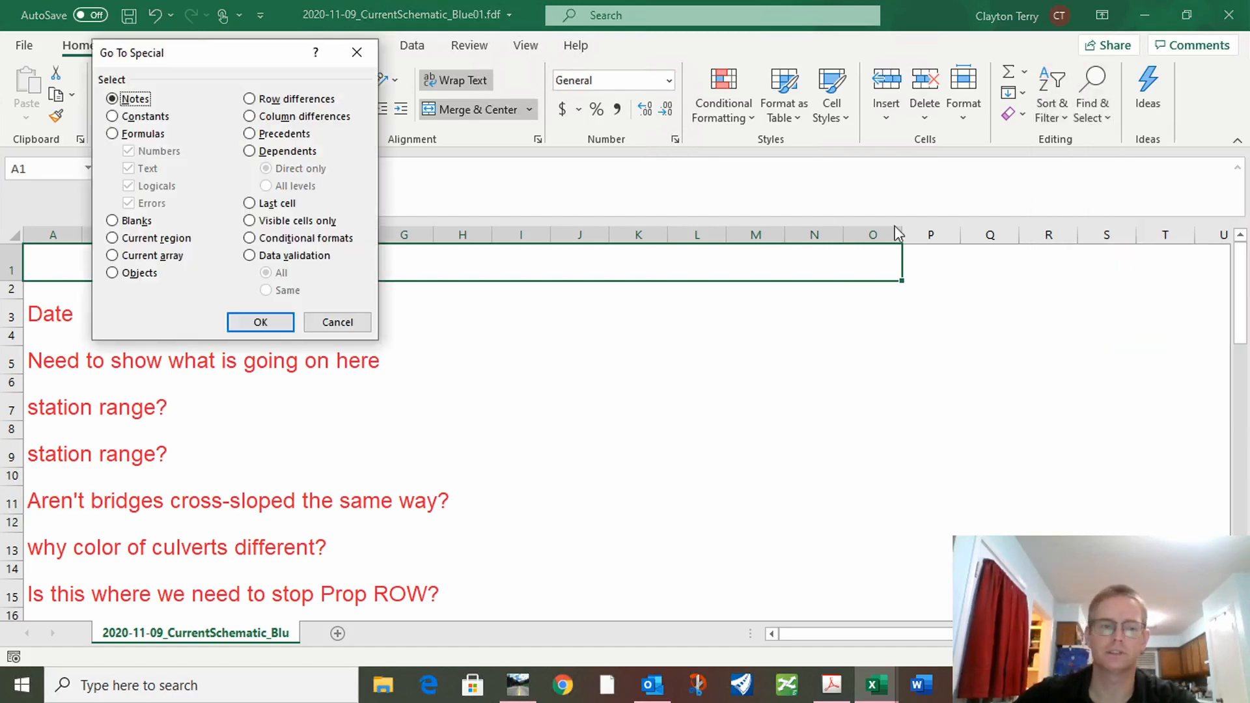
{"action": "left_click", "coordinate": [112, 221]}
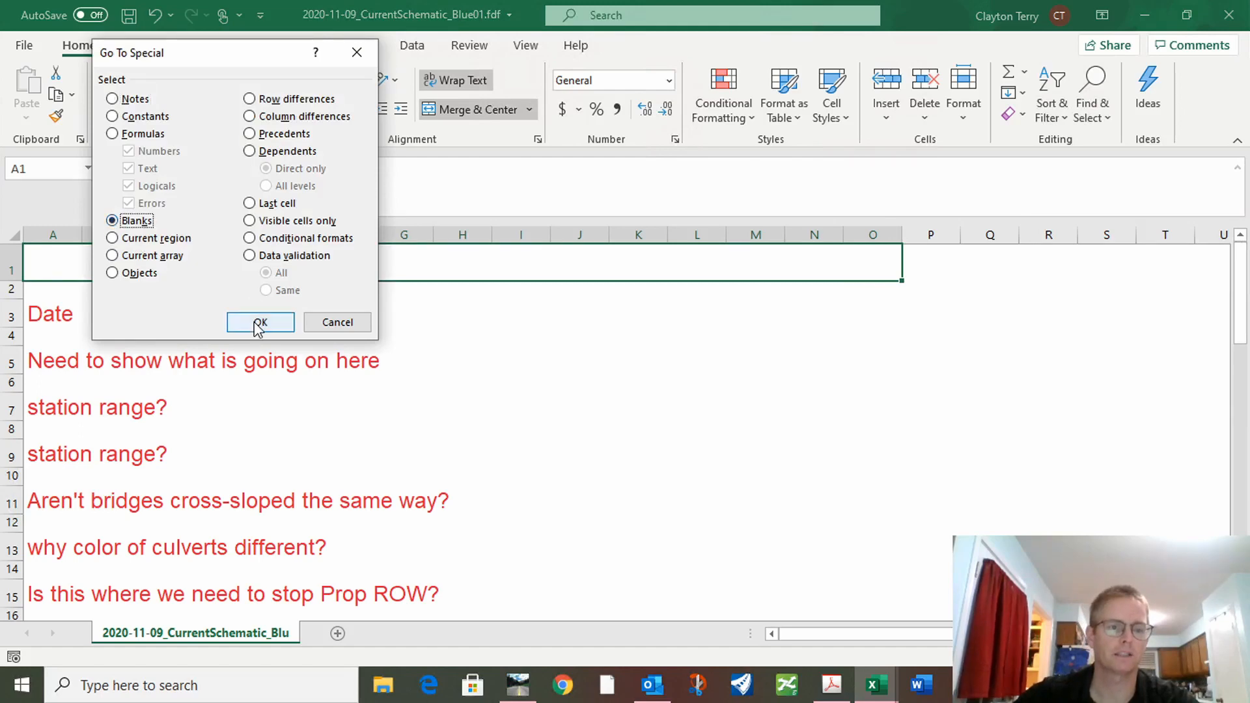
{"action": "left_click", "coordinate": [261, 322]}
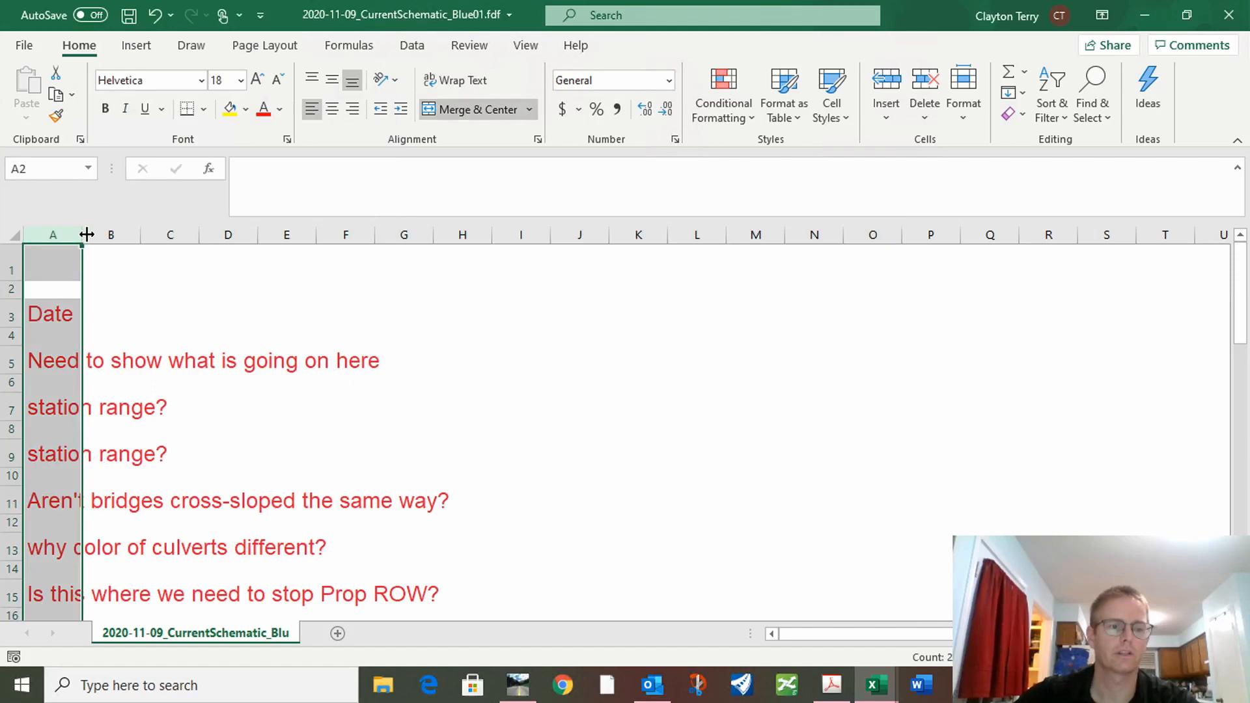
{"action": "left_click_drag", "start_coordinate": [84, 234], "coordinate": [761, 234]}
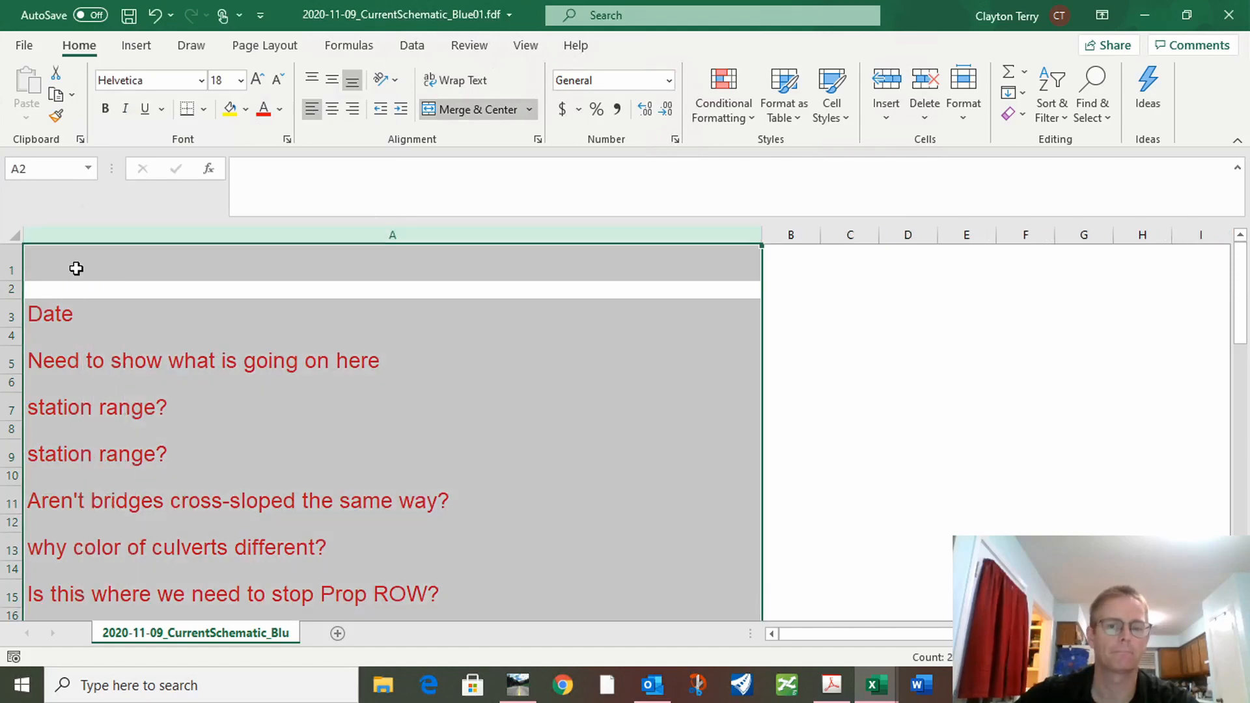
{"action": "left_click", "coordinate": [1051, 91]}
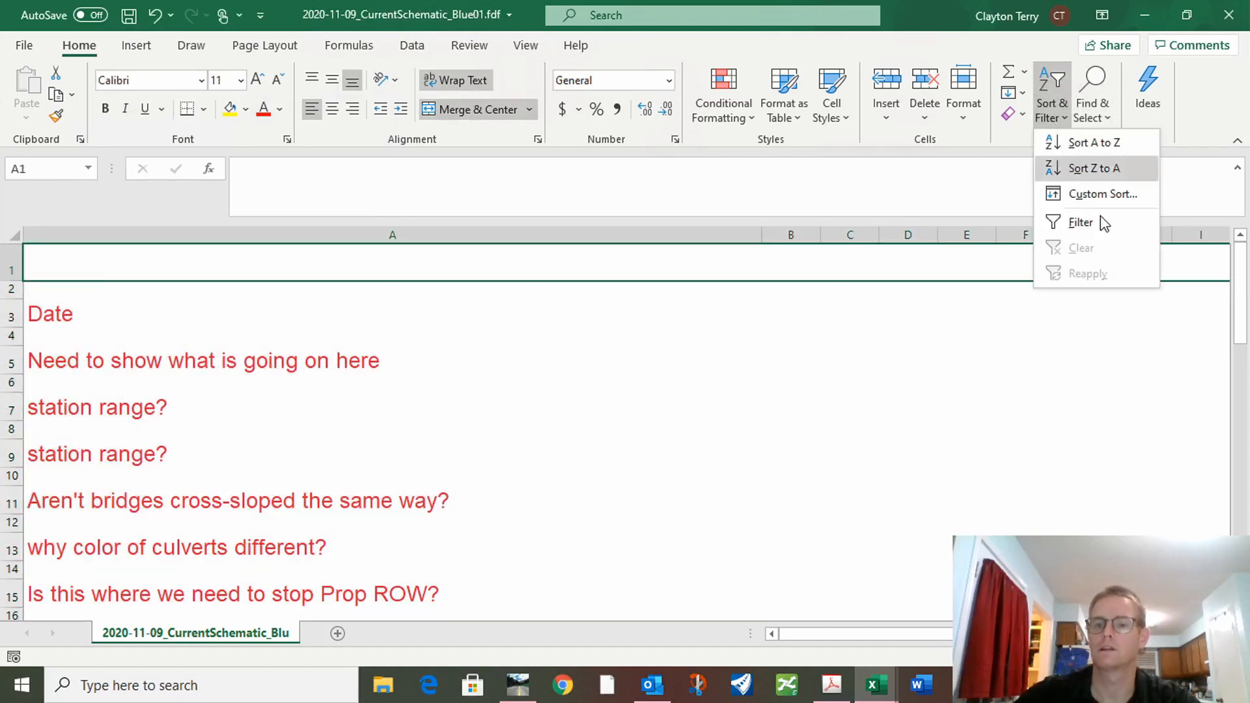
- Select the blank cells in column A and delete them, shifting the comments up into consecutive rows
{"action": "left_click", "coordinate": [1093, 94]}
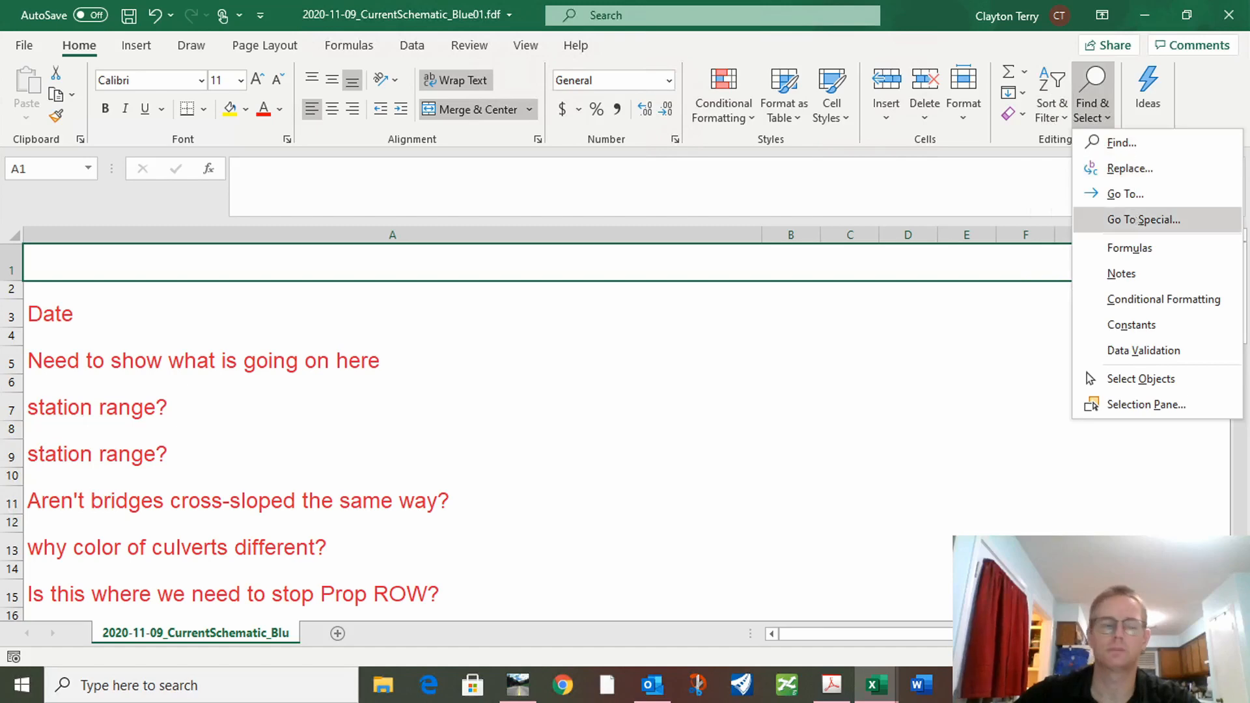
{"action": "left_click", "coordinate": [1143, 218]}
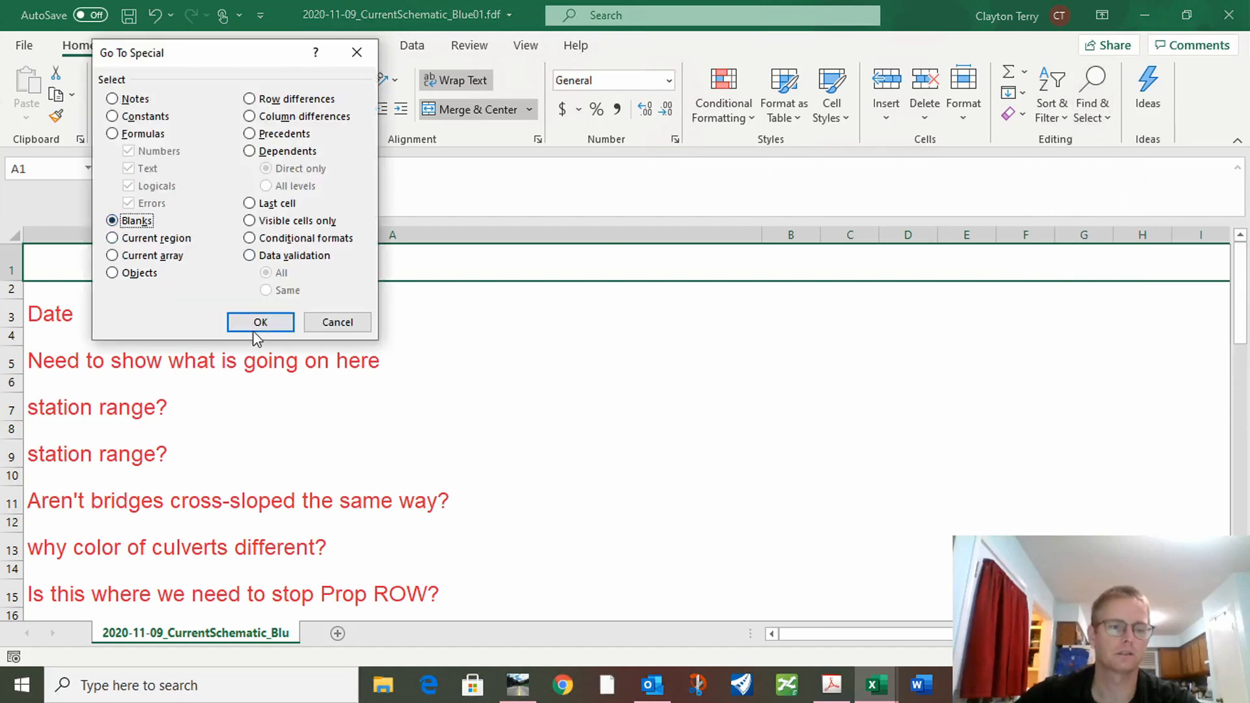
{"action": "left_click", "coordinate": [260, 321]}
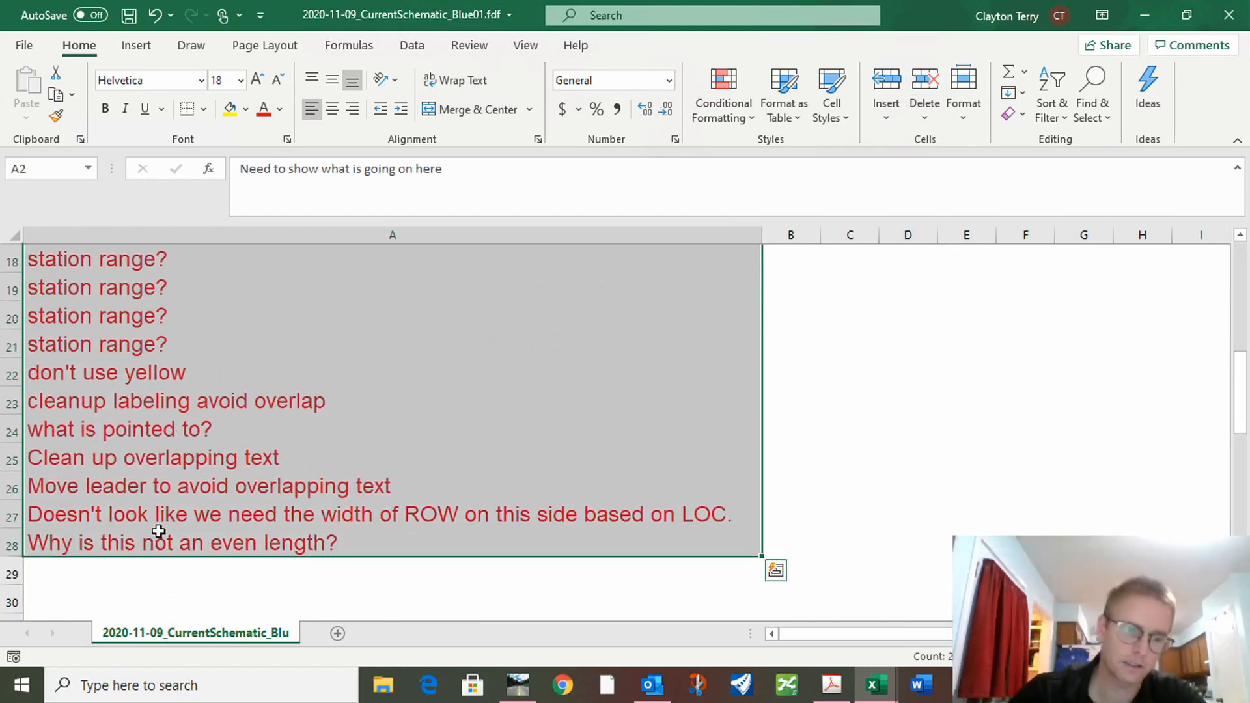
{"action": "left_click", "coordinate": [775, 569]}
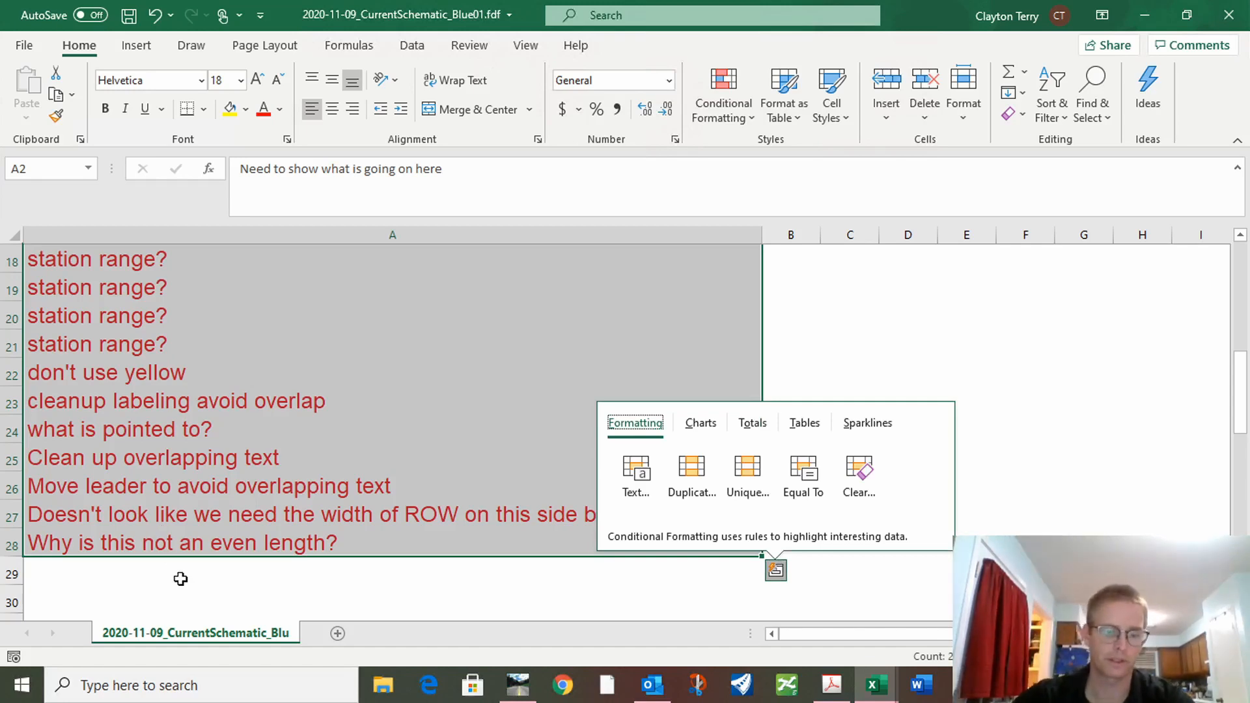